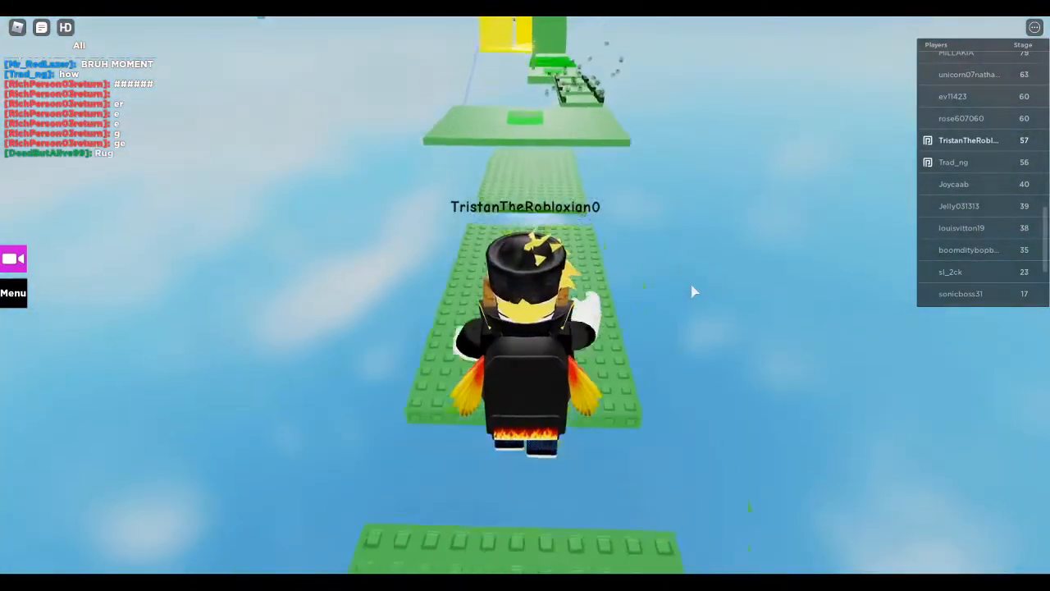
Run the avatar forward along the narrow green walkway onto the wide green platform.
key(w)
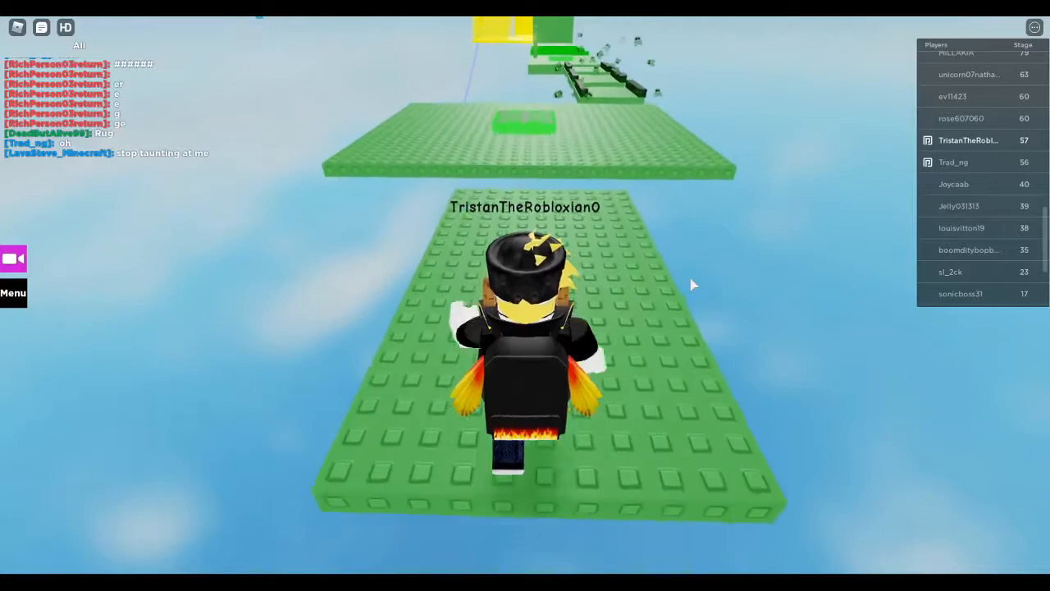